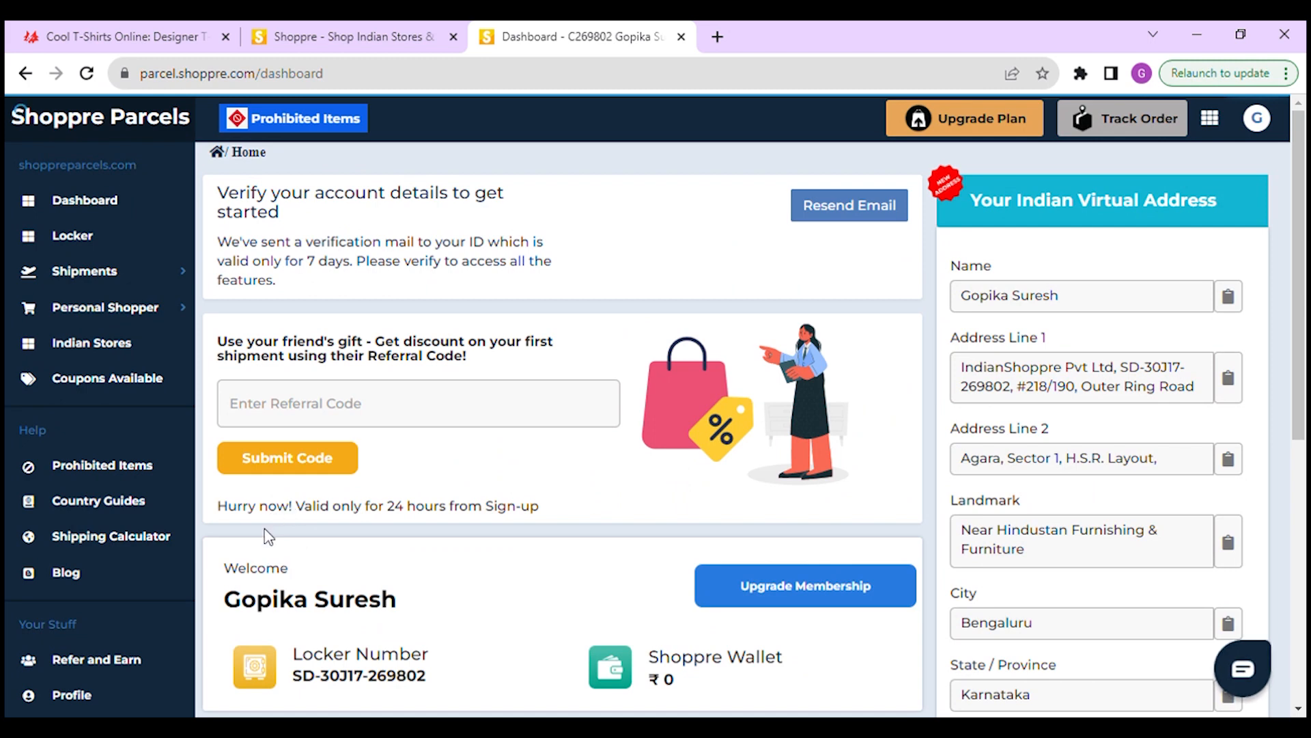
{"action": "mouse_move", "coordinate": [145, 325]}
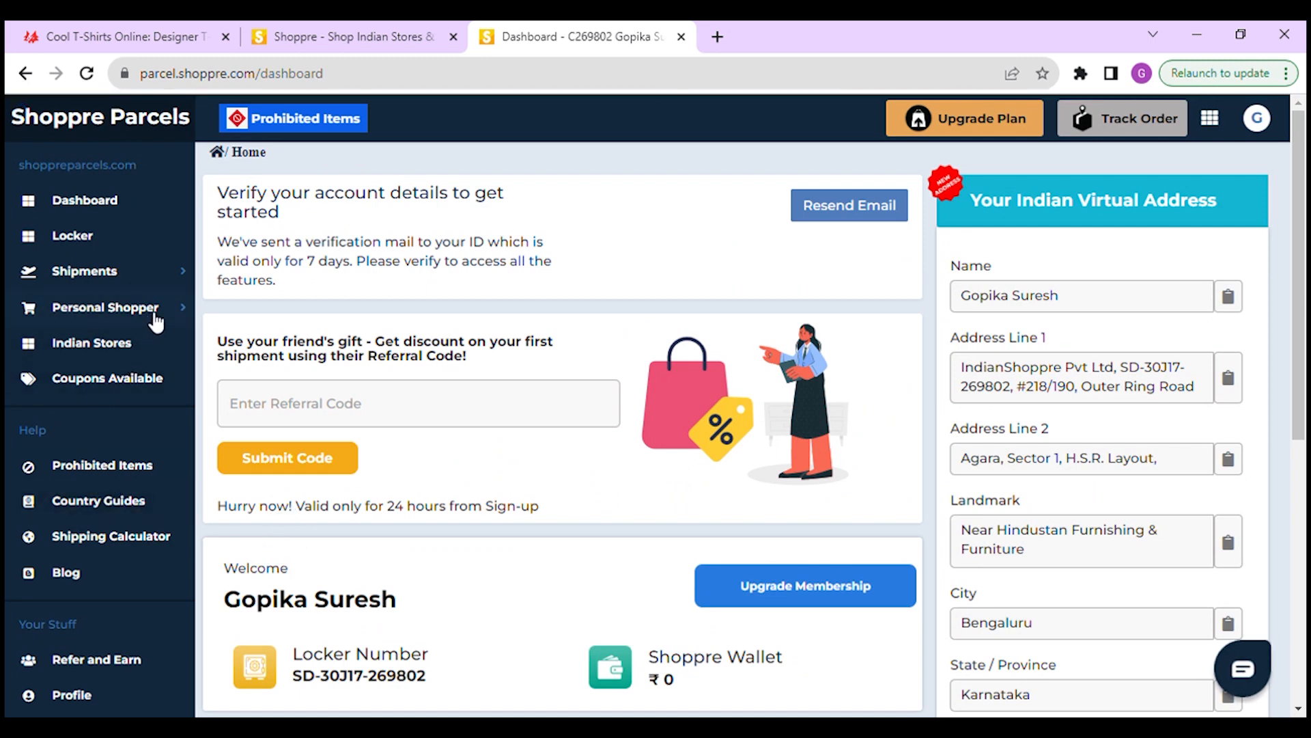
Step: Open Personal Shopper's Place an Order page to begin an assisted purchase
{"action": "left_click", "coordinate": [104, 307]}
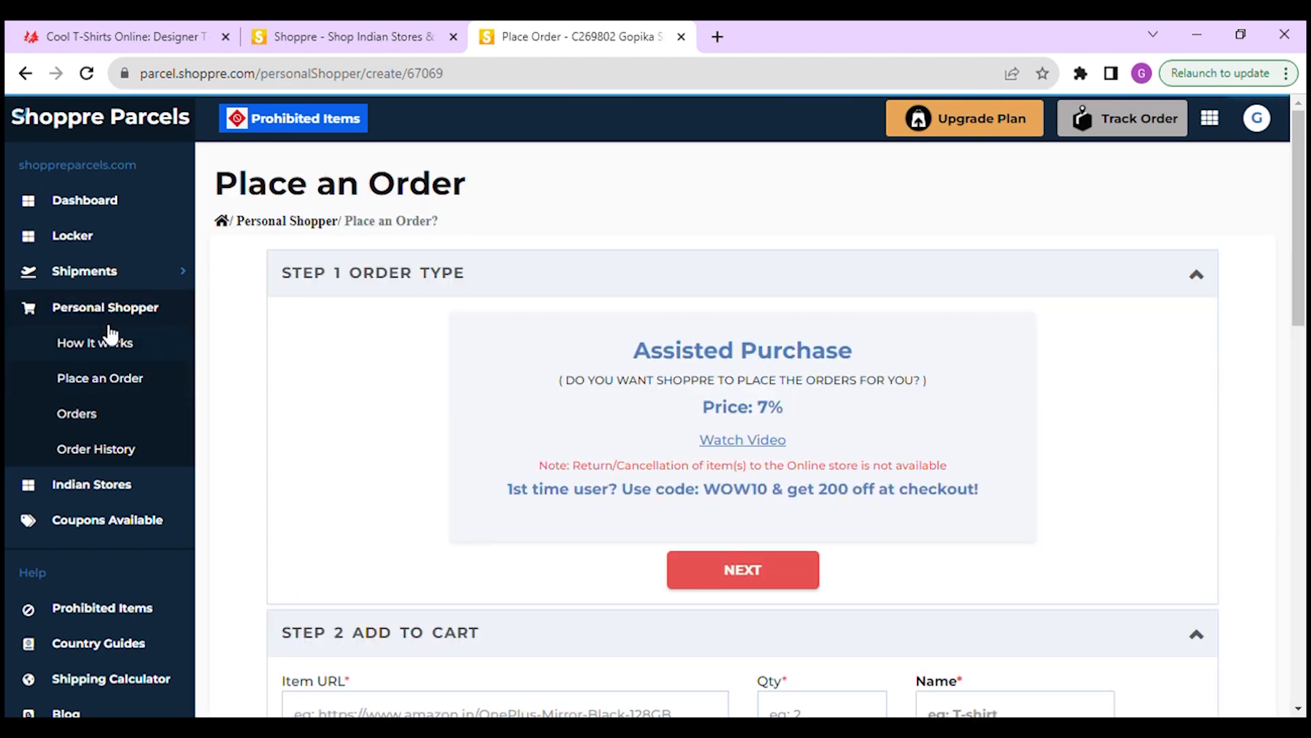
Step: Open Redwolf's I Am Batman hoodie (Rs. 1,049) from Mens Hoodies and select its URL
{"action": "scroll", "scroll_direction": "down", "scroll_amount": 3}
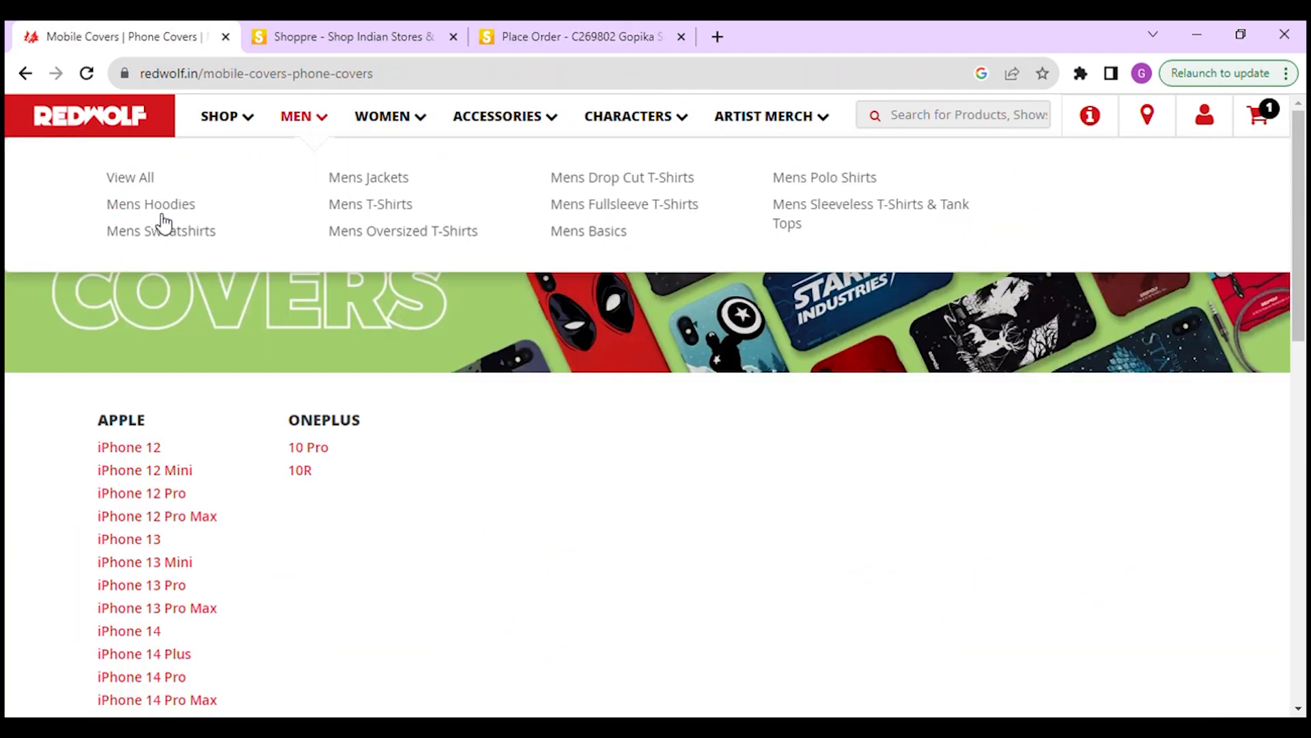
{"action": "left_click", "coordinate": [150, 203]}
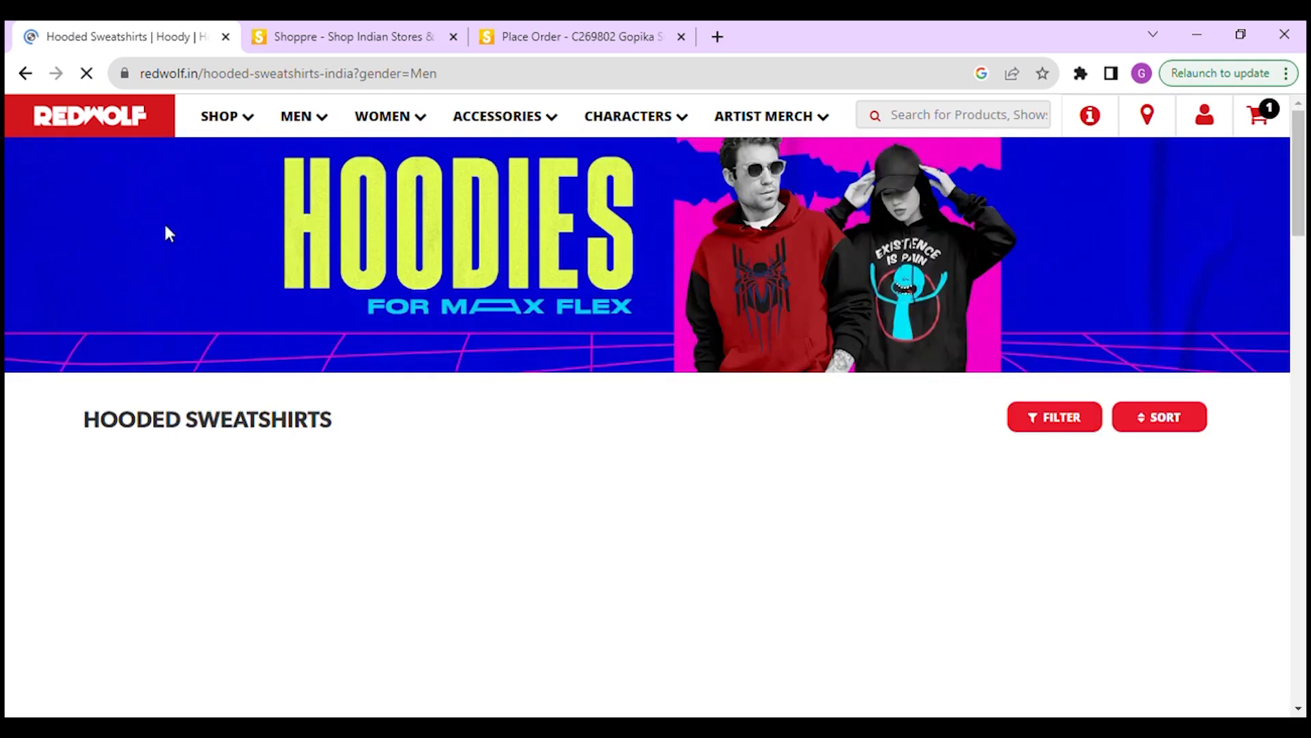
{"action": "scroll", "scroll_direction": "down", "scroll_amount": 3}
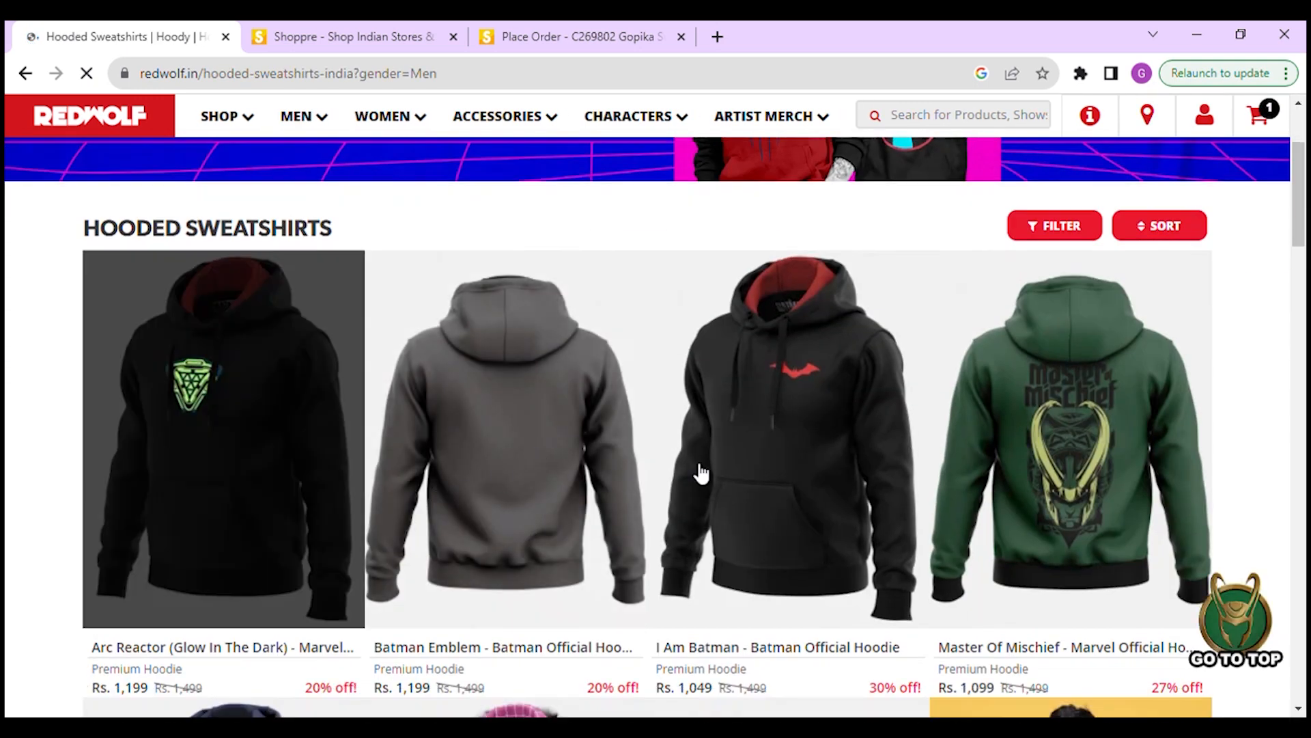
{"action": "left_click", "coordinate": [786, 439]}
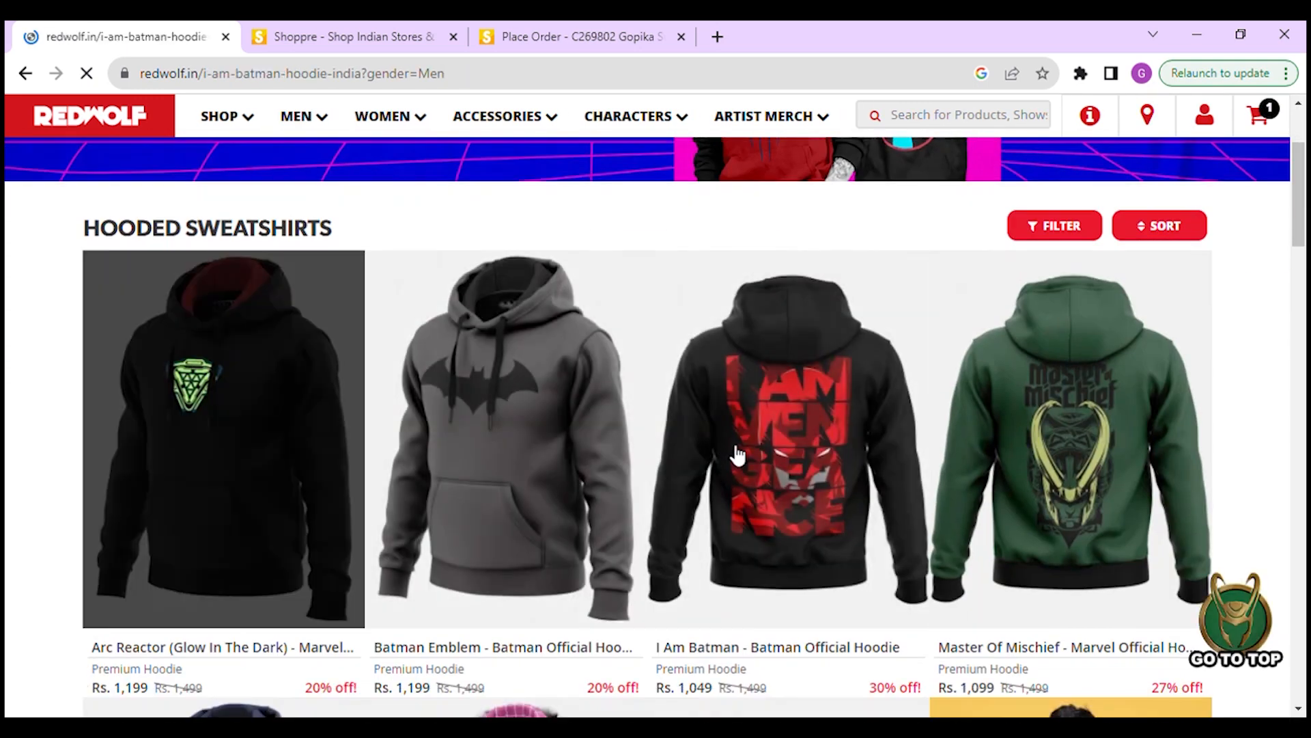
{"action": "left_click", "coordinate": [785, 440]}
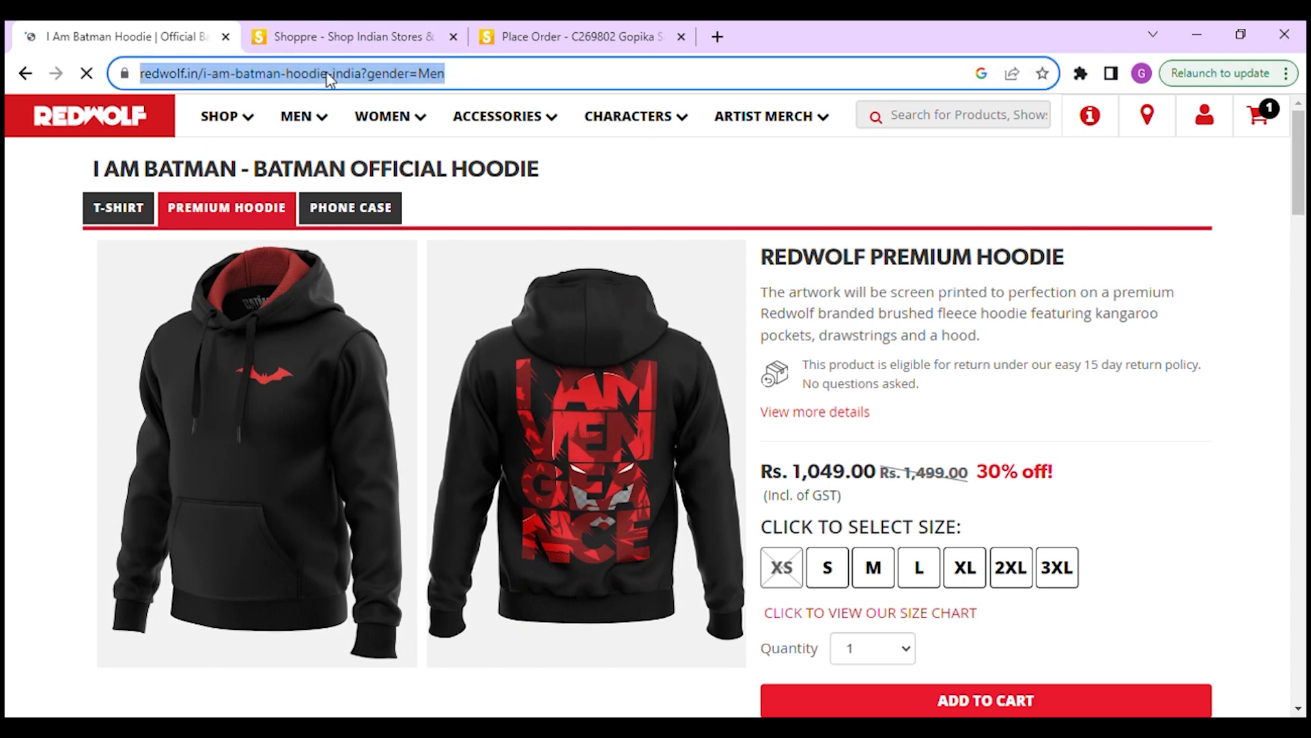
{"action": "left_click", "coordinate": [580, 36]}
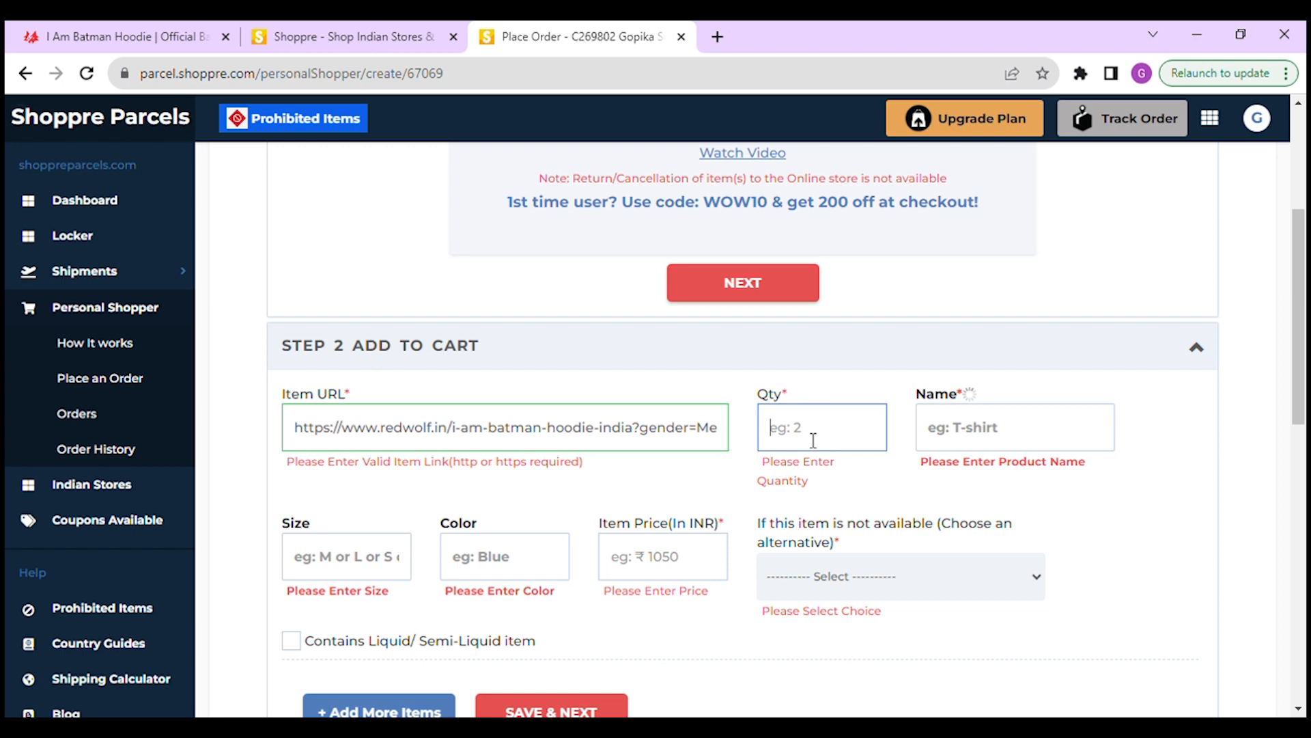
Step: Enter the hoodie's details: quantity 1, size S, Black and Red, price 1049
{"action": "type", "text": "1"}
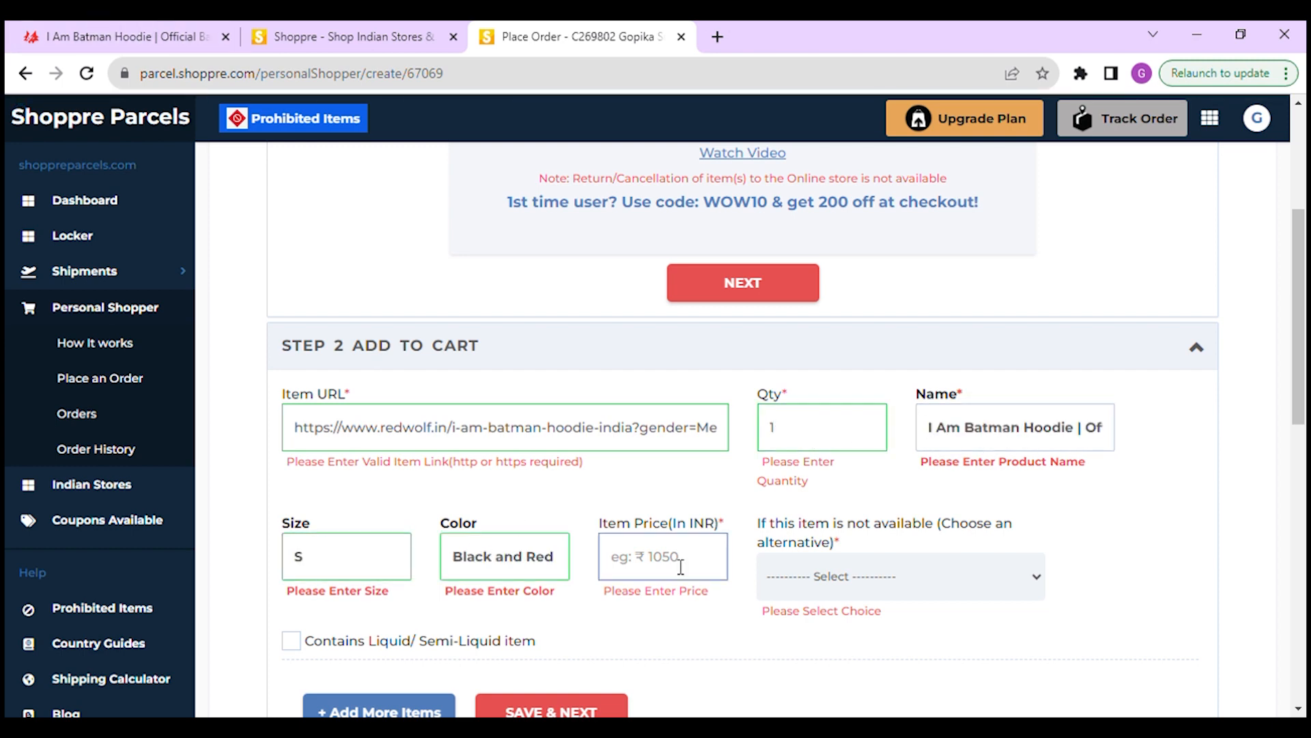
{"action": "type", "text": "1049"}
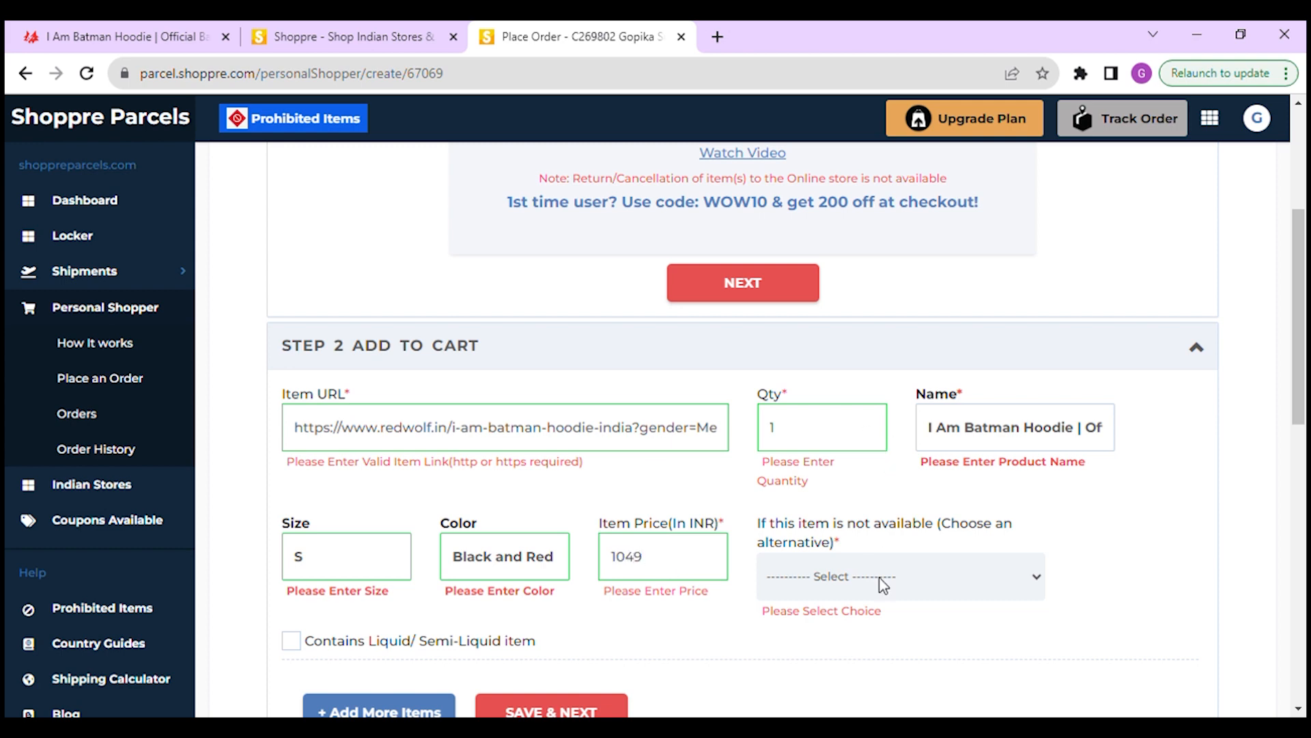
{"action": "mouse_move", "coordinate": [879, 590]}
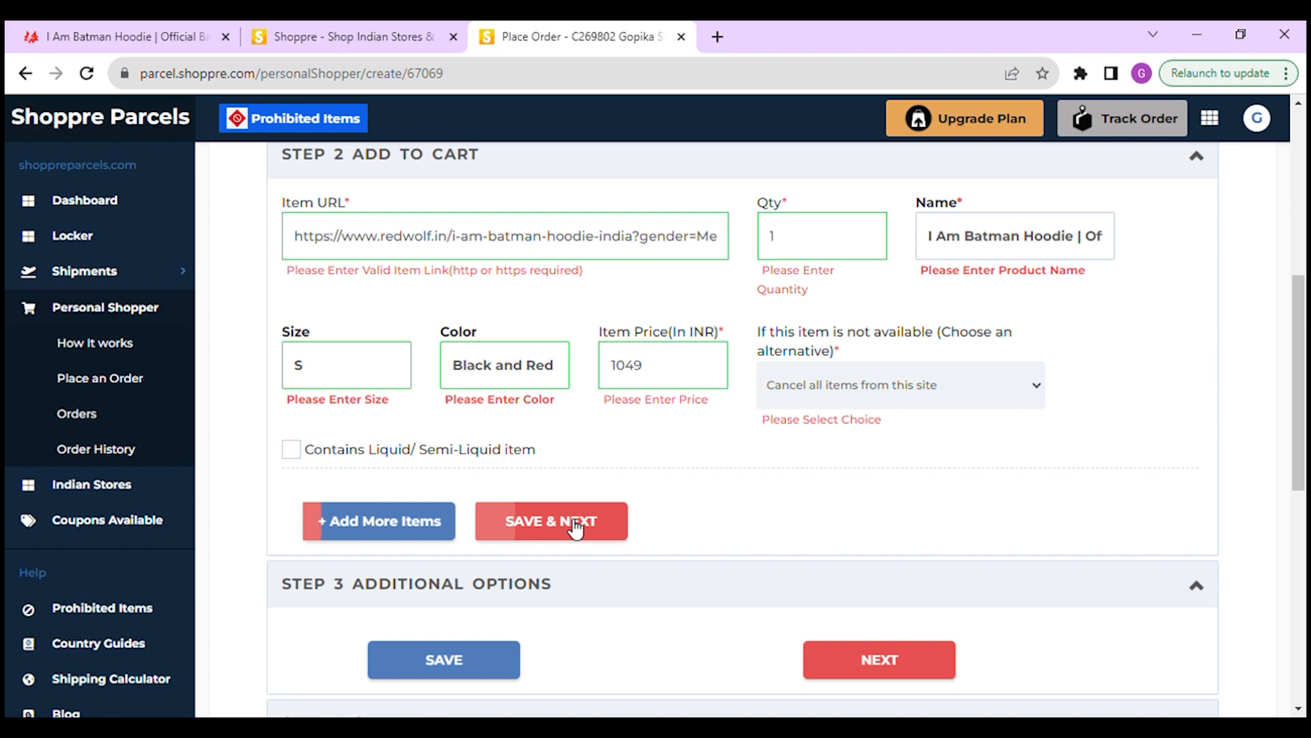
Step: Save the hoodie to the cart and choose to cancel if the cost increases
{"action": "scroll", "scroll_direction": "down", "scroll_amount": 3}
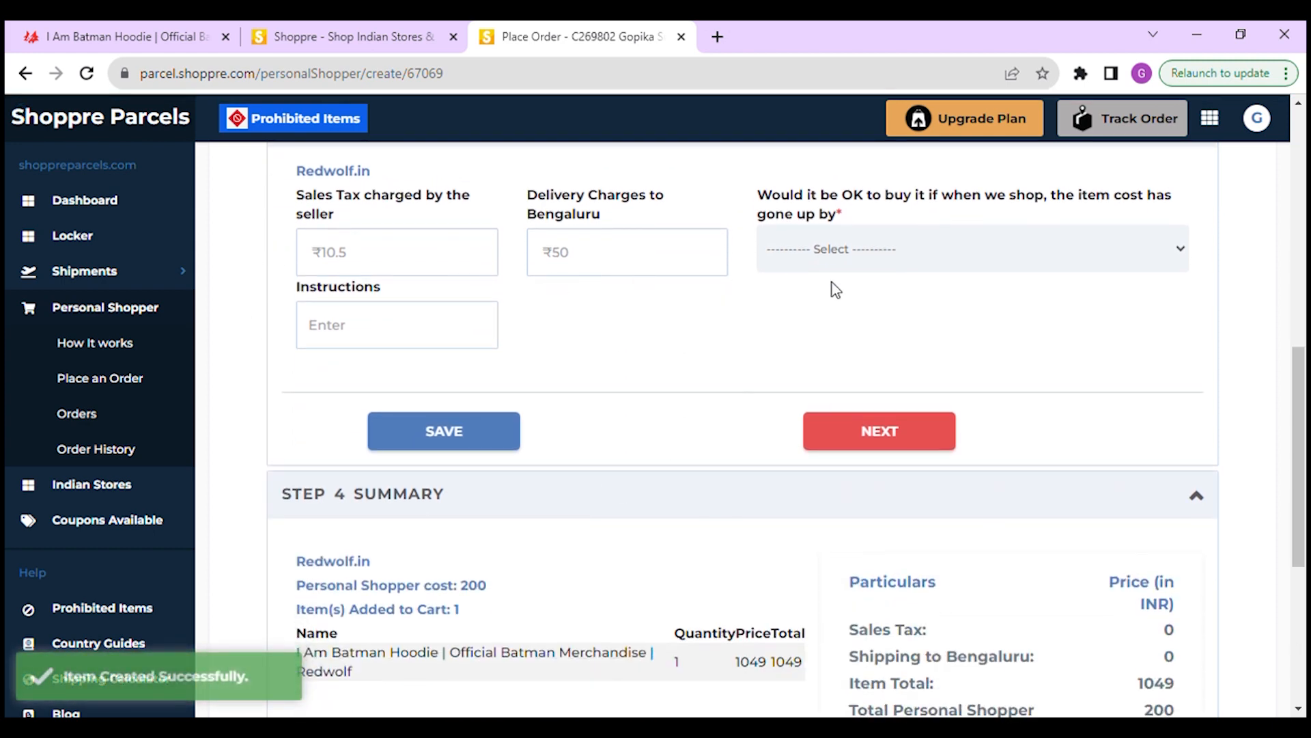
{"action": "mouse_move", "coordinate": [837, 371]}
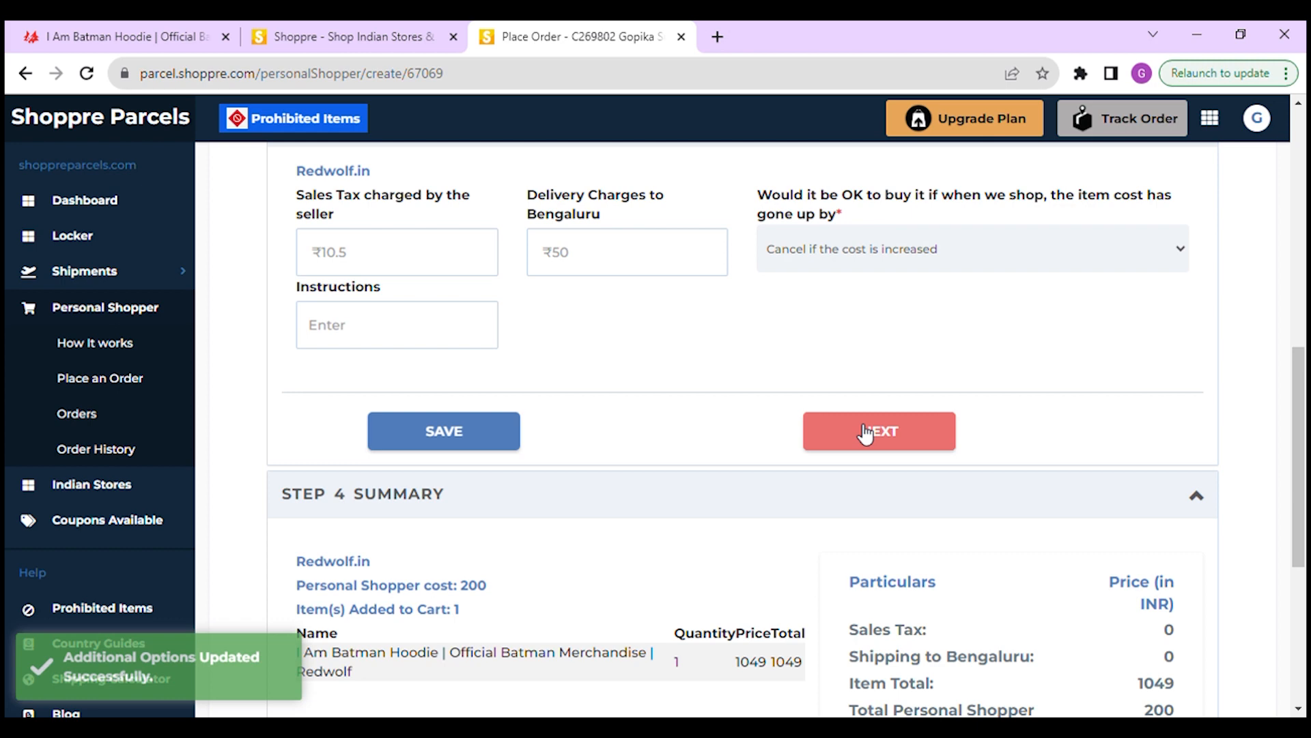
{"action": "mouse_move", "coordinate": [903, 435]}
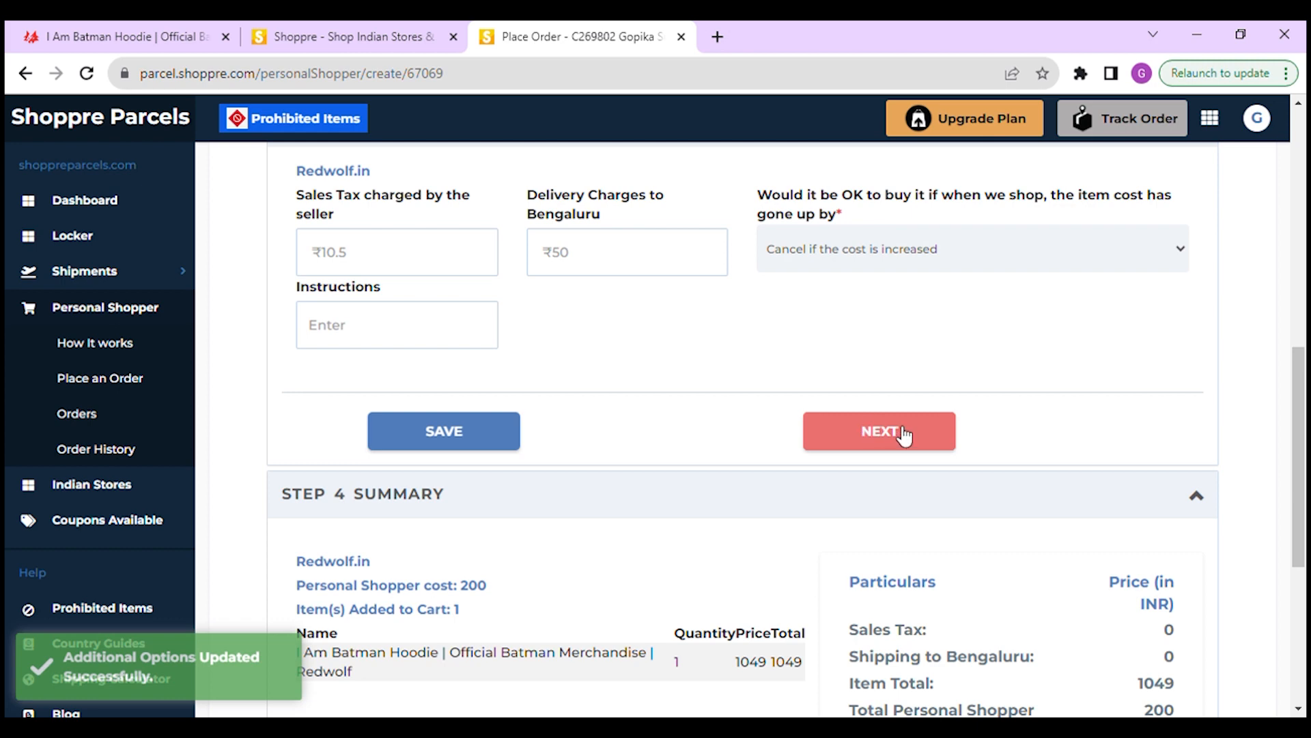
{"action": "scroll", "scroll_direction": "down", "scroll_amount": 3}
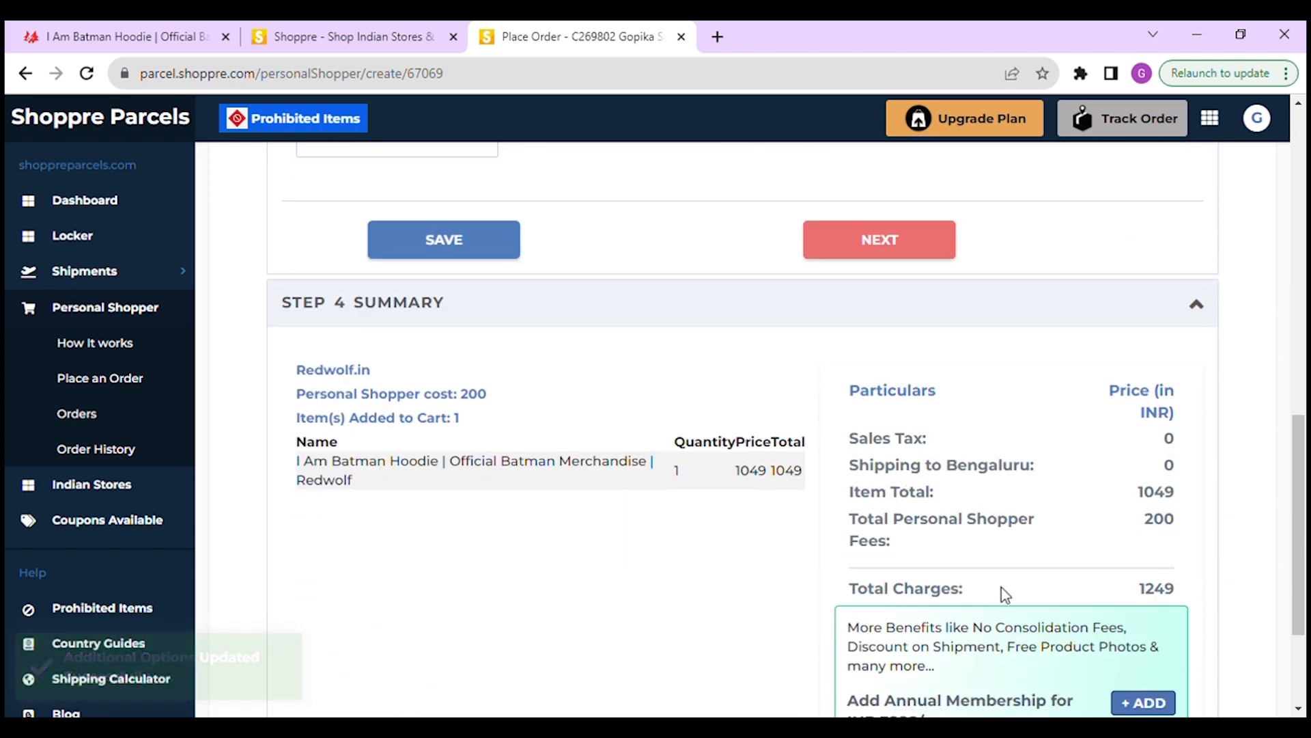
Step: Accept the Step 4 order summary and proceed to Make Payment
{"action": "scroll", "scroll_direction": "down", "scroll_amount": 3}
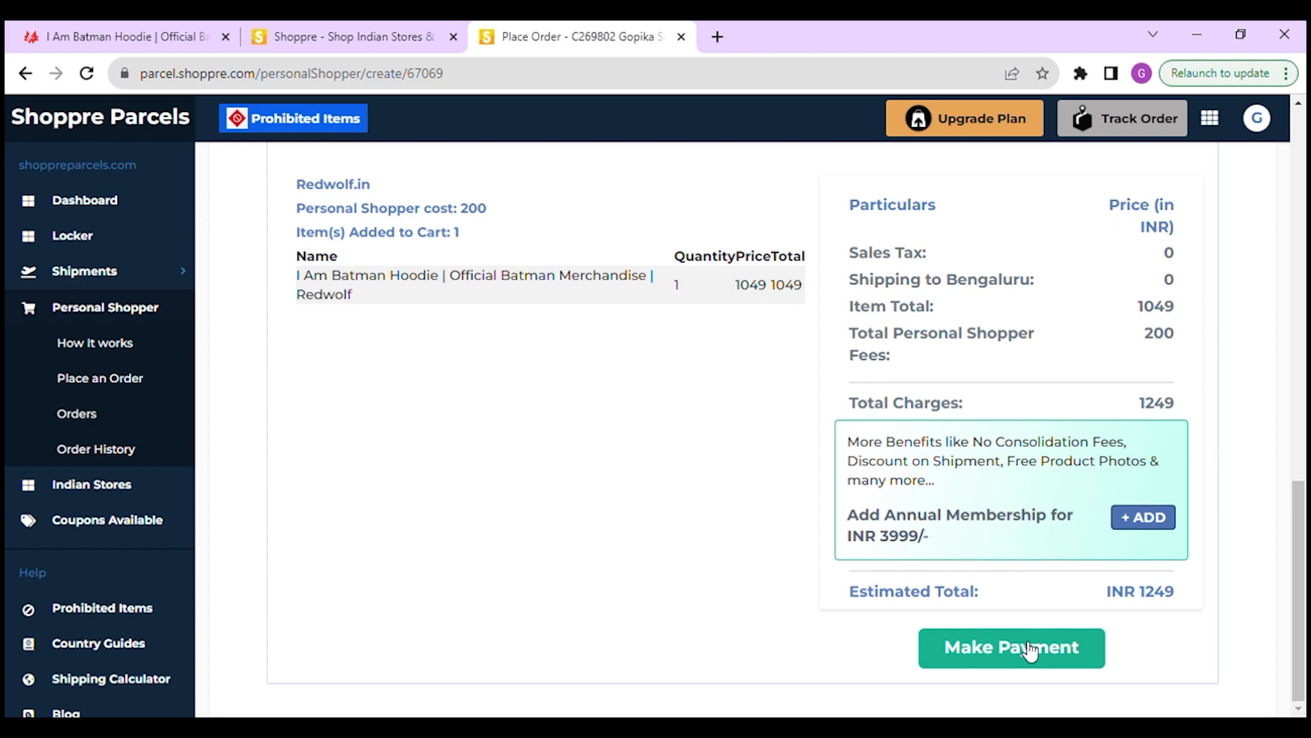
{"action": "mouse_move", "coordinate": [835, 416]}
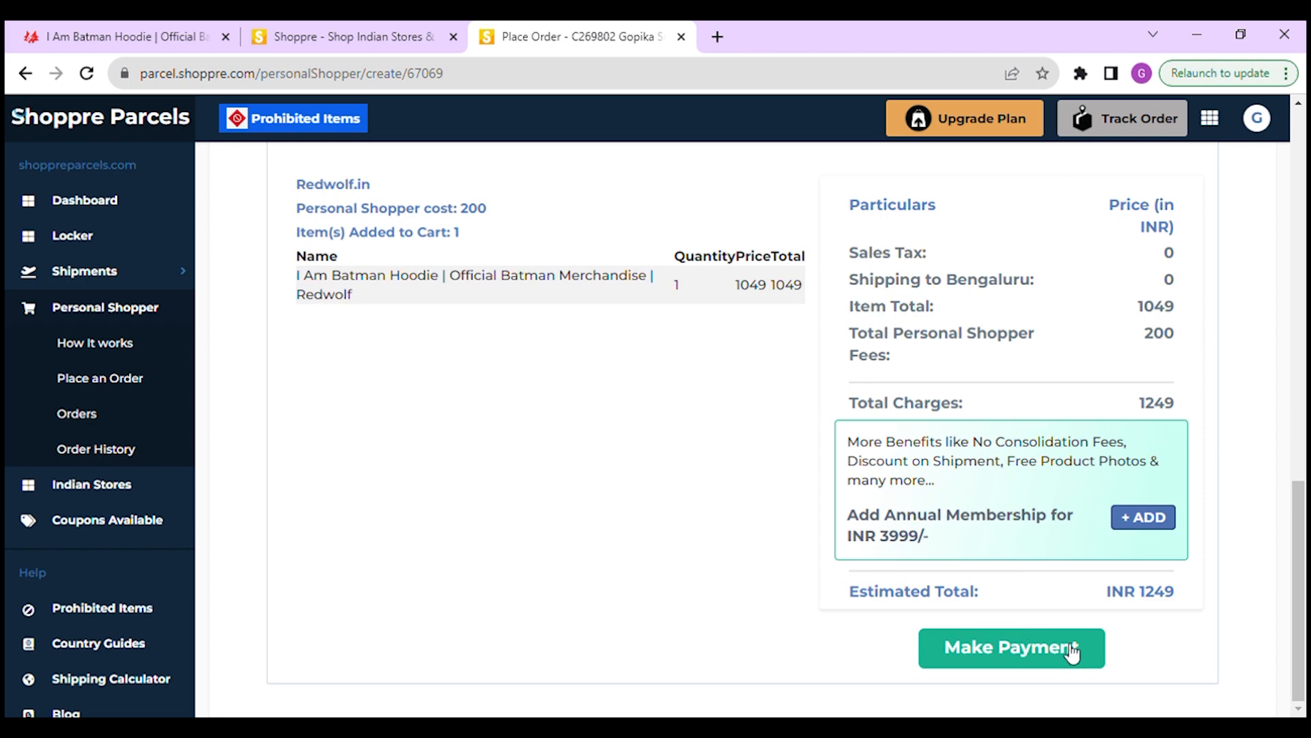
{"action": "left_click", "coordinate": [1010, 646]}
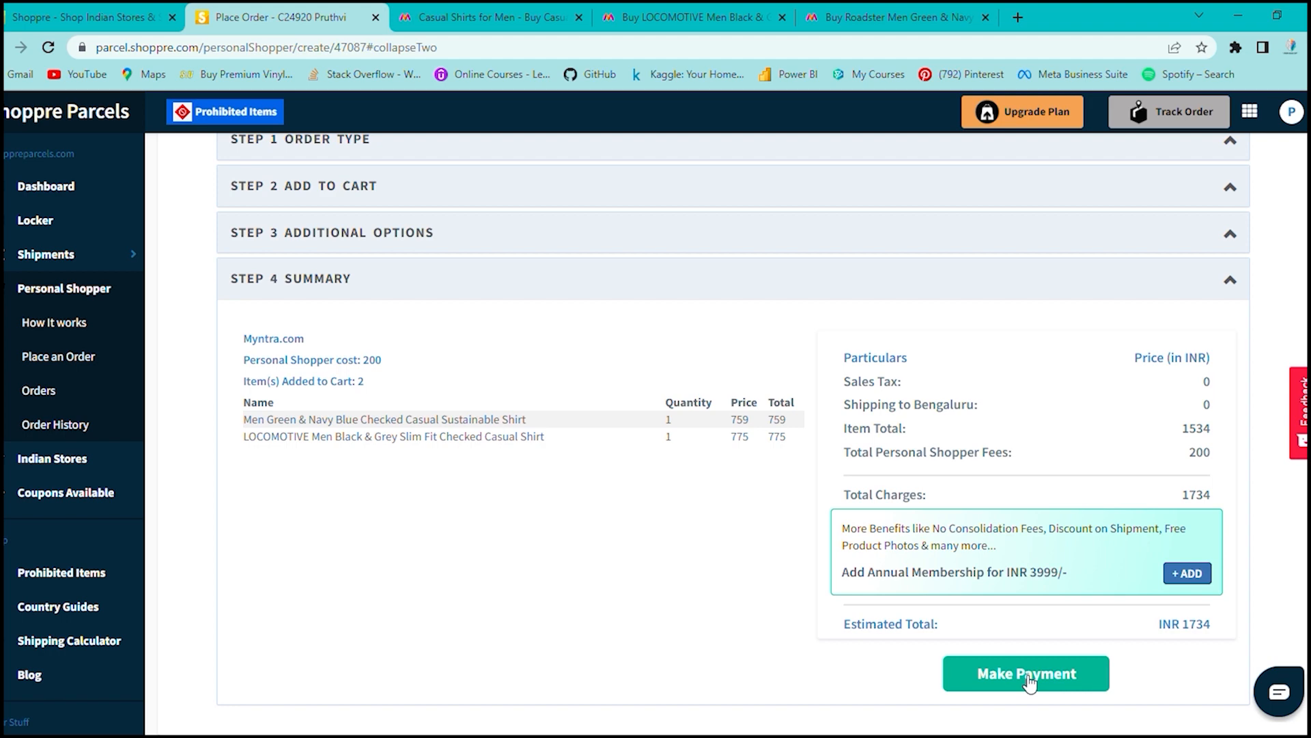
{"action": "left_click", "coordinate": [1025, 674]}
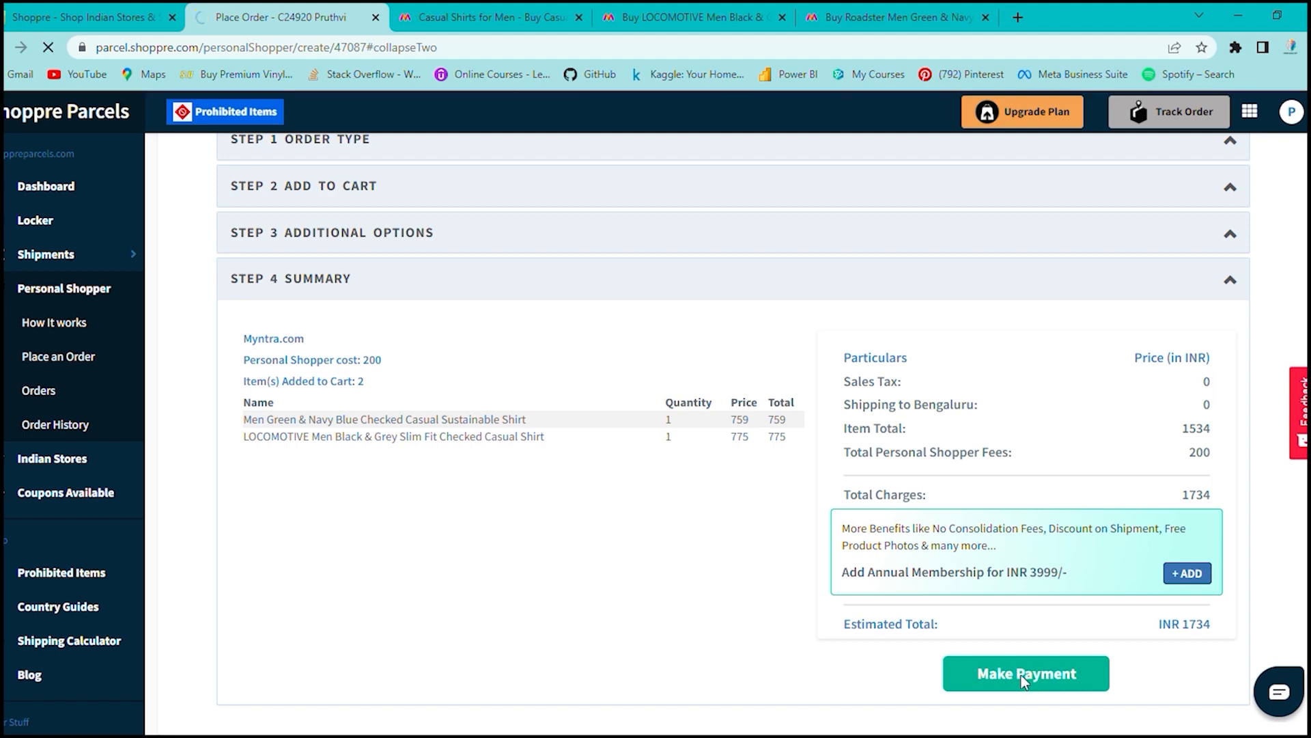
{"action": "left_click", "coordinate": [1025, 673]}
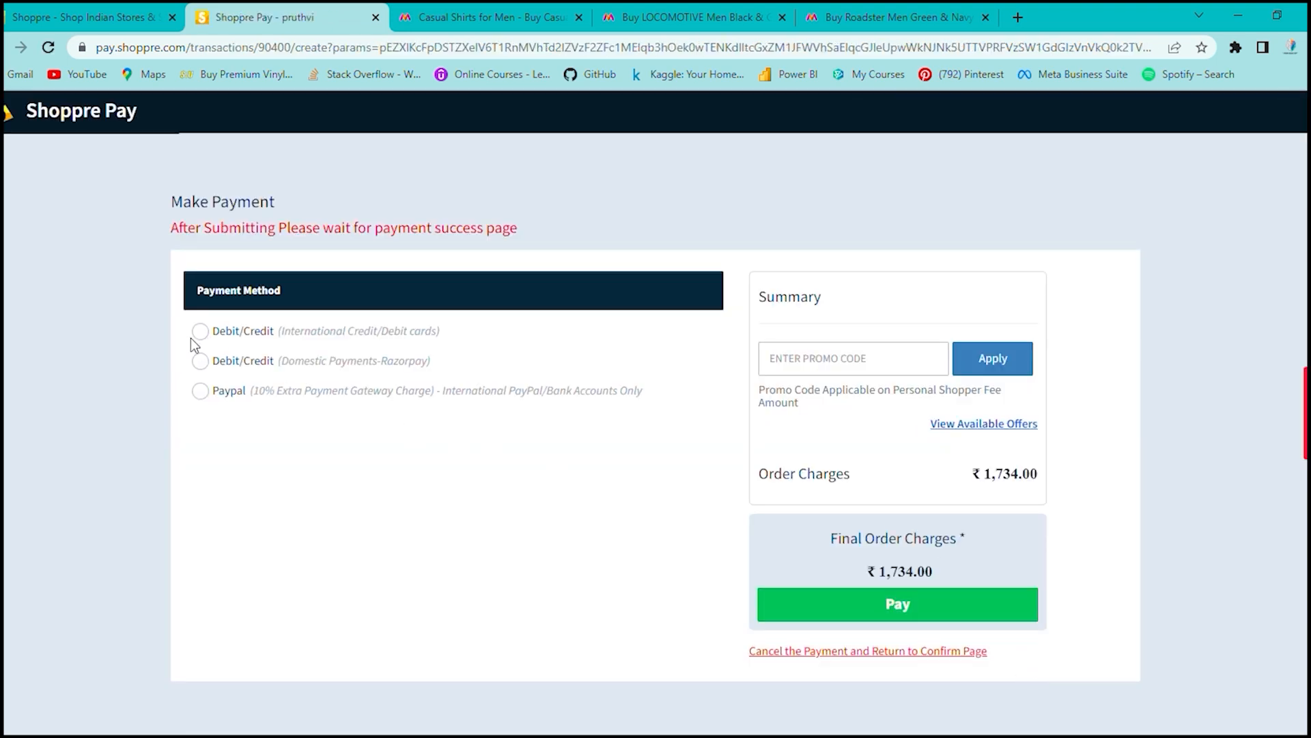
Step: Pay the ₹1734 total by international debit/credit card and start entering the card number
{"action": "left_click", "coordinate": [200, 331]}
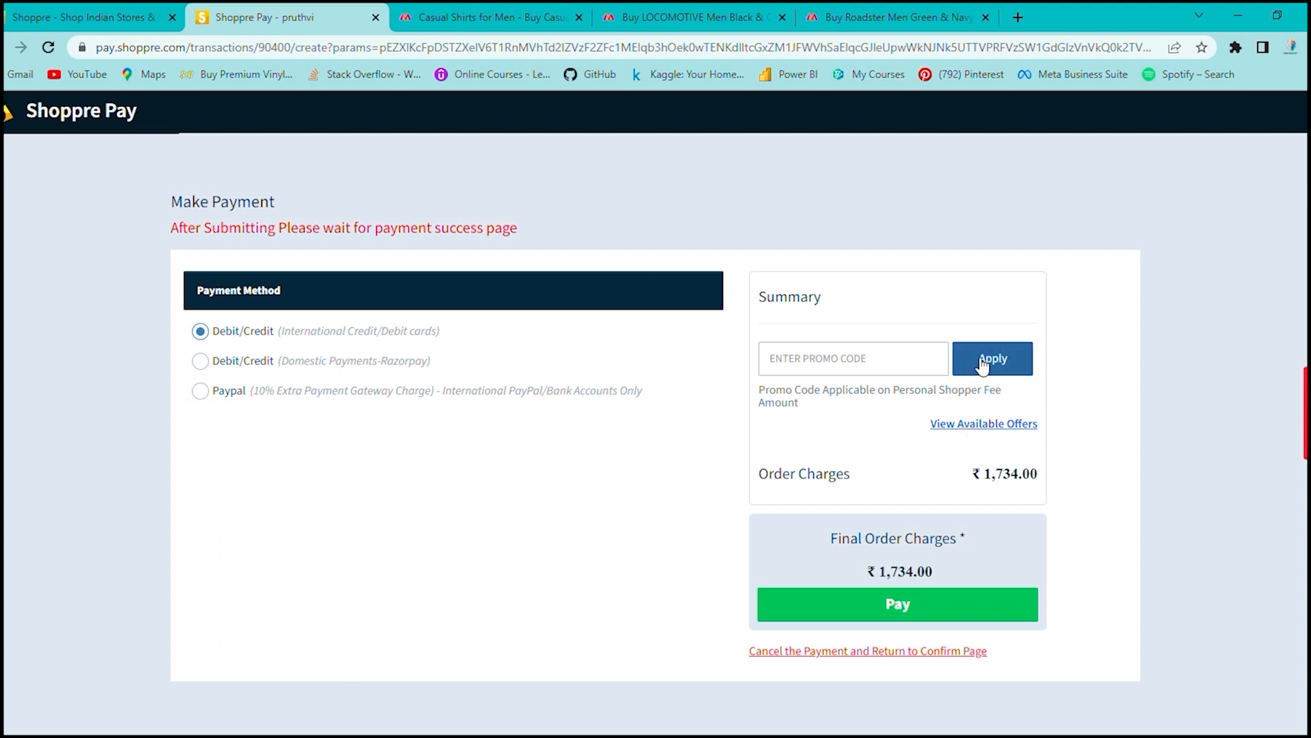
{"action": "mouse_move", "coordinate": [960, 615]}
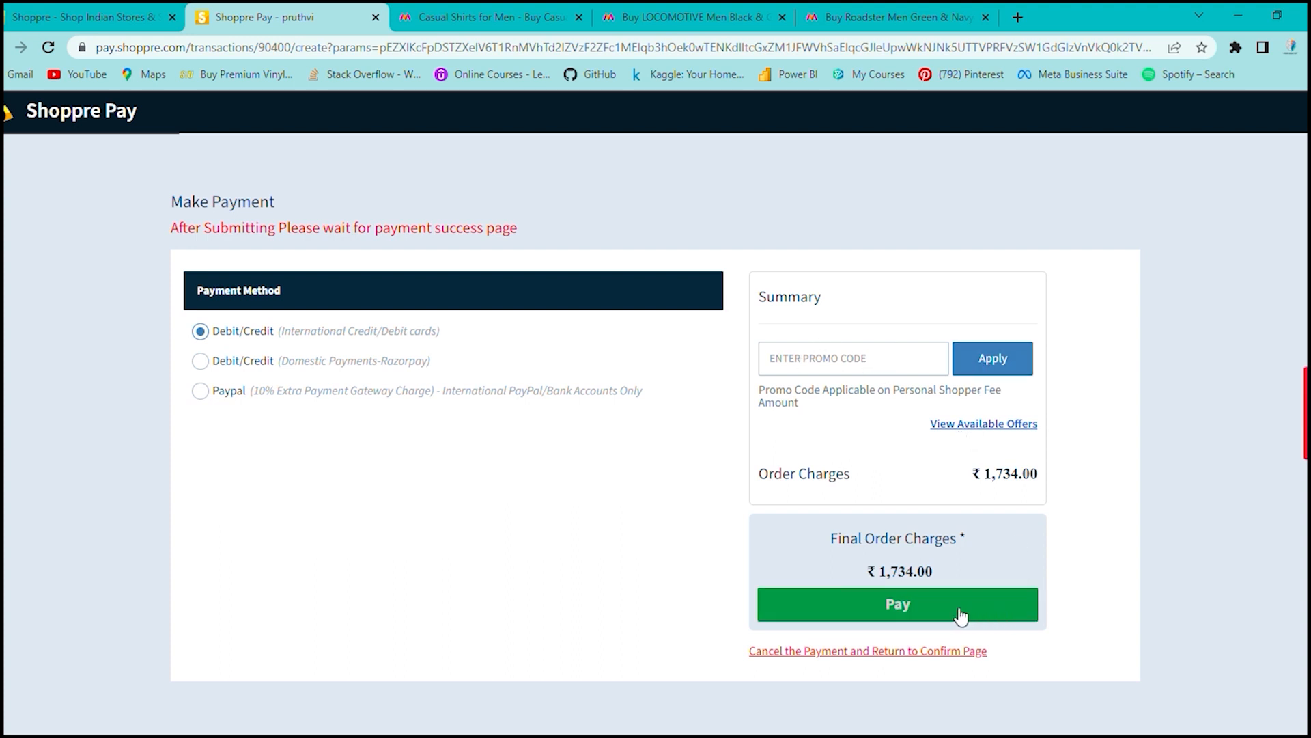
{"action": "left_click", "coordinate": [896, 604]}
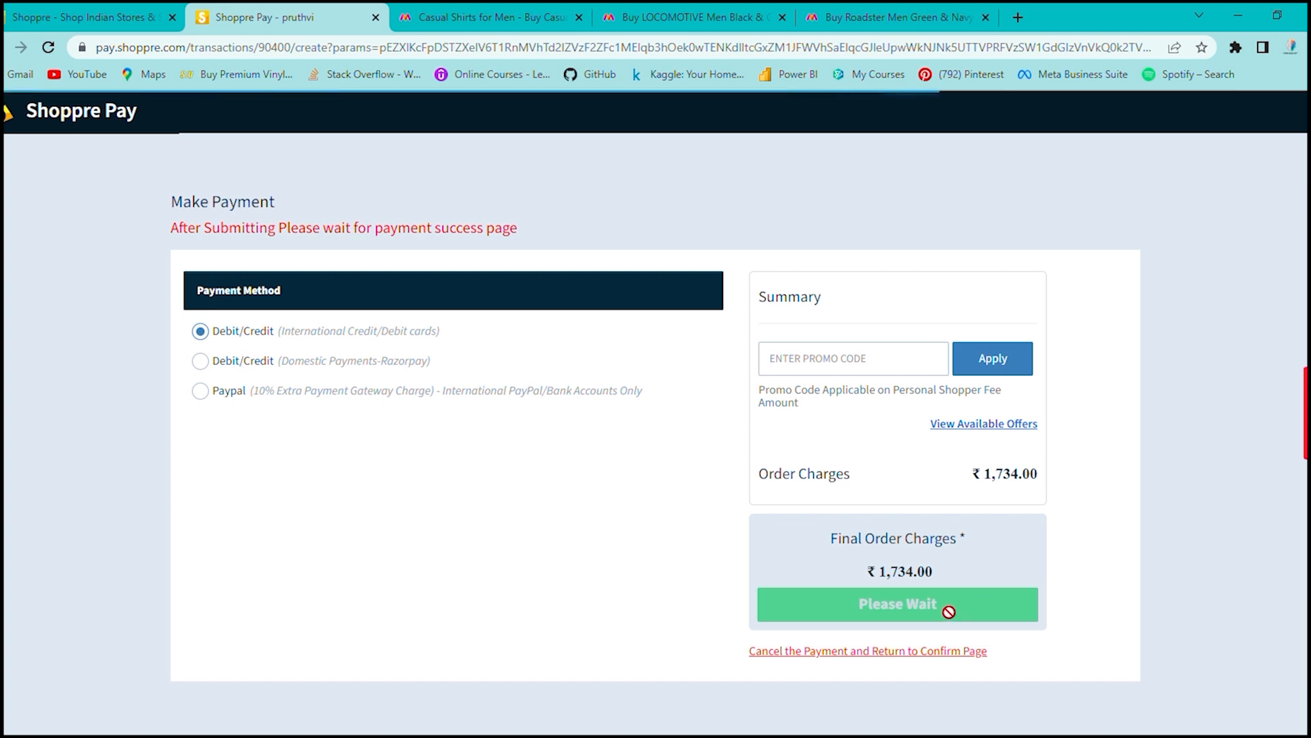
{"action": "left_click", "coordinate": [897, 604]}
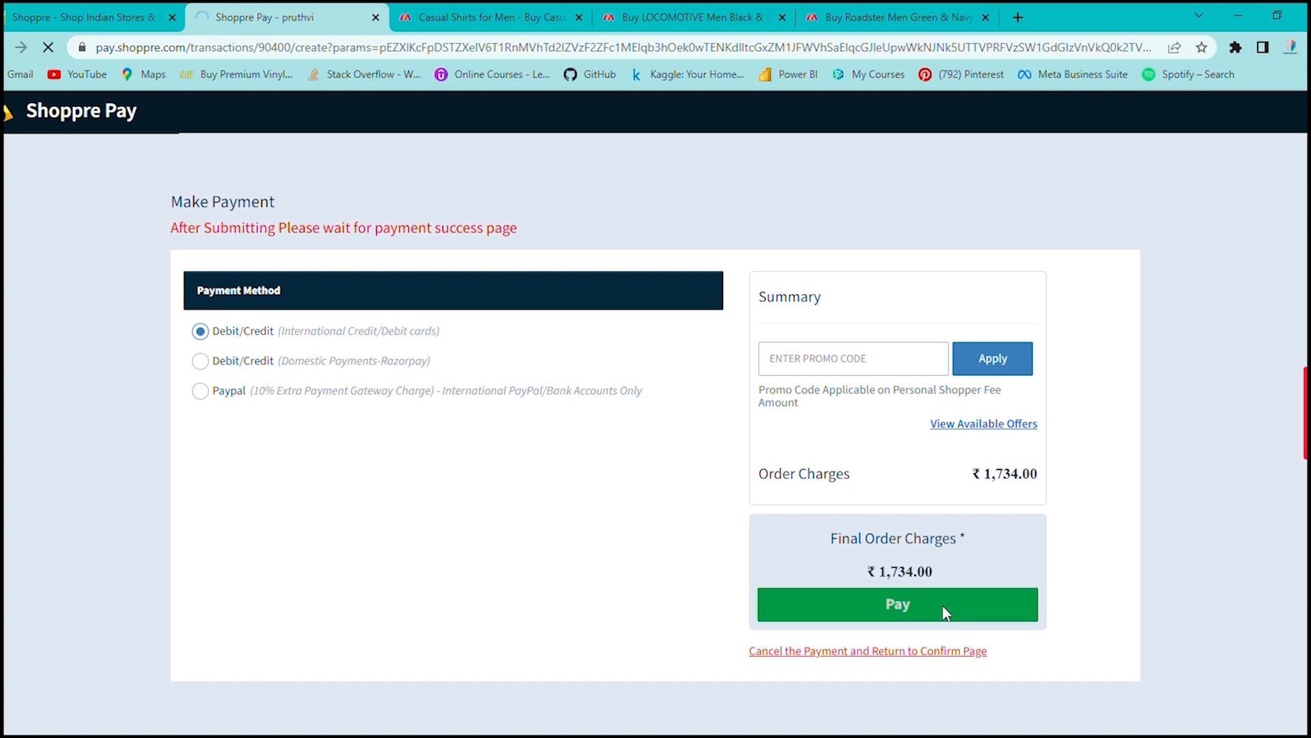
{"action": "left_click", "coordinate": [896, 603]}
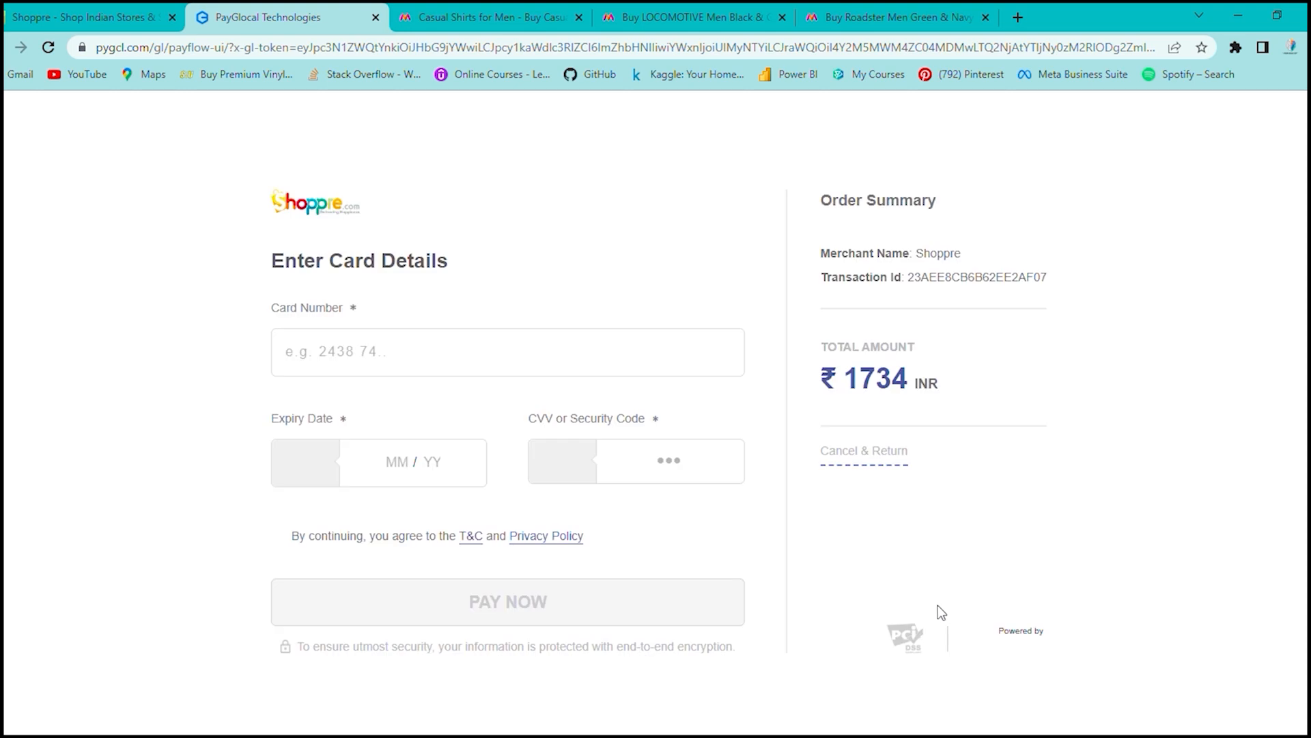
{"action": "left_click", "coordinate": [507, 351]}
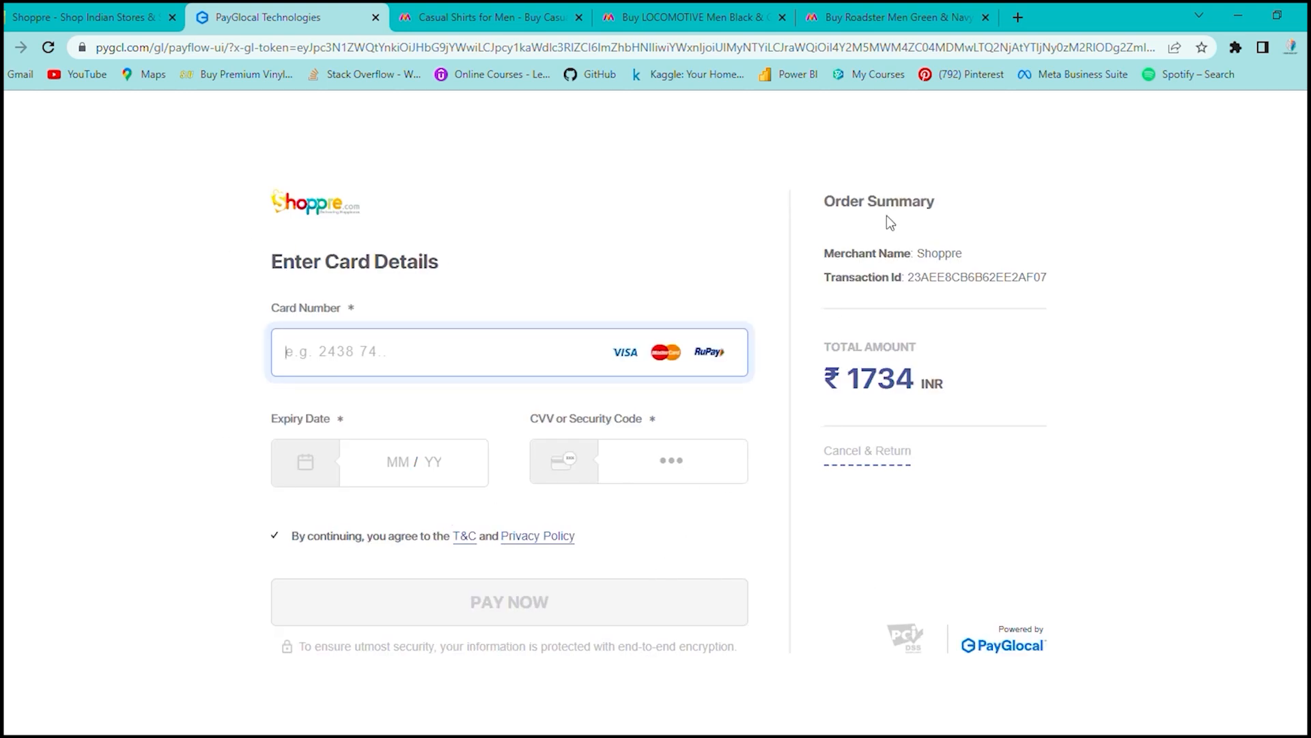
{"action": "mouse_move", "coordinate": [1272, 247]}
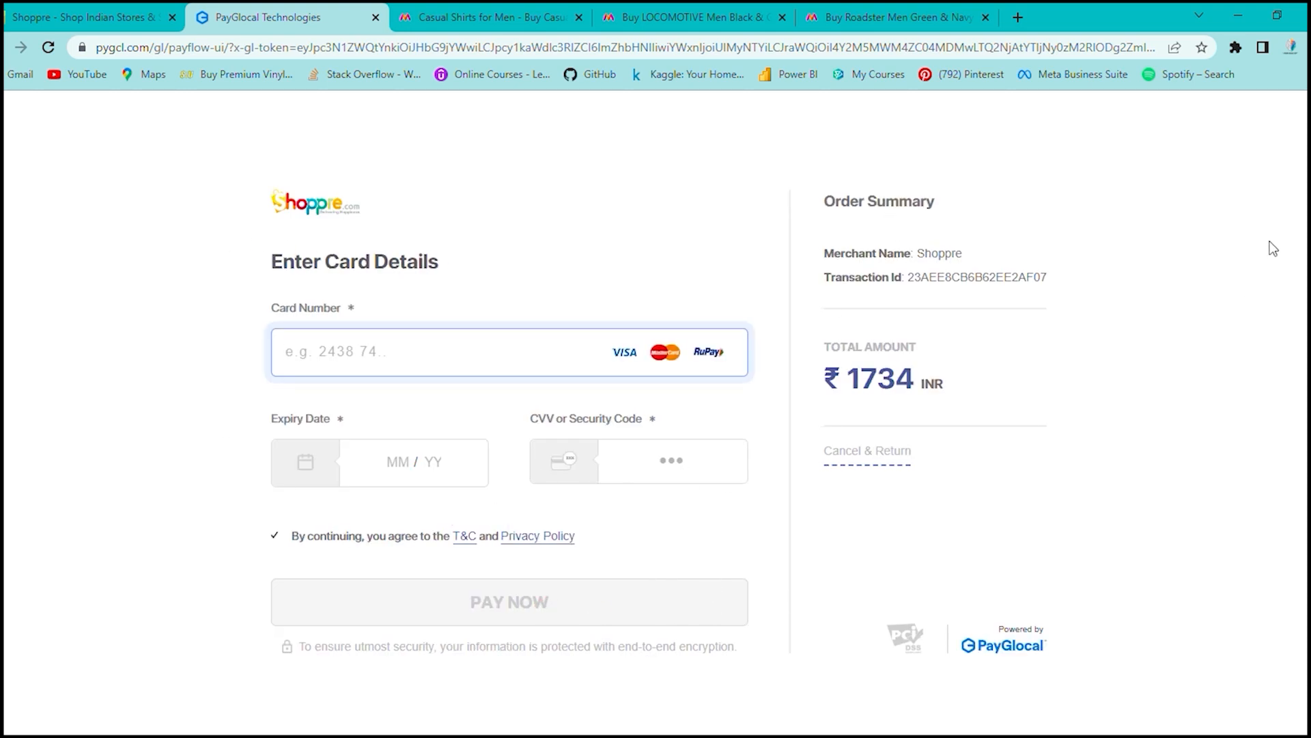